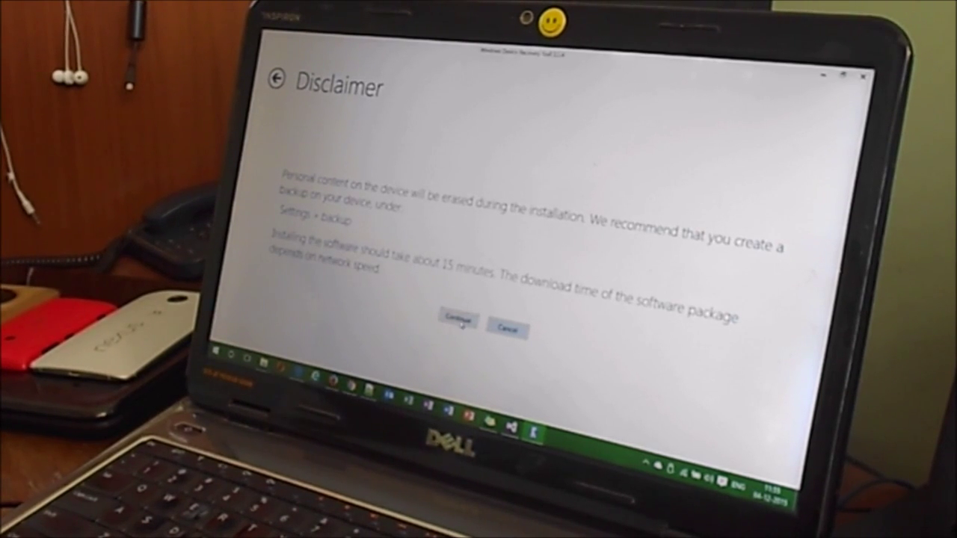
Accept the data-erasure disclaimer with Continue so the software package download begins
left_click(455, 321)
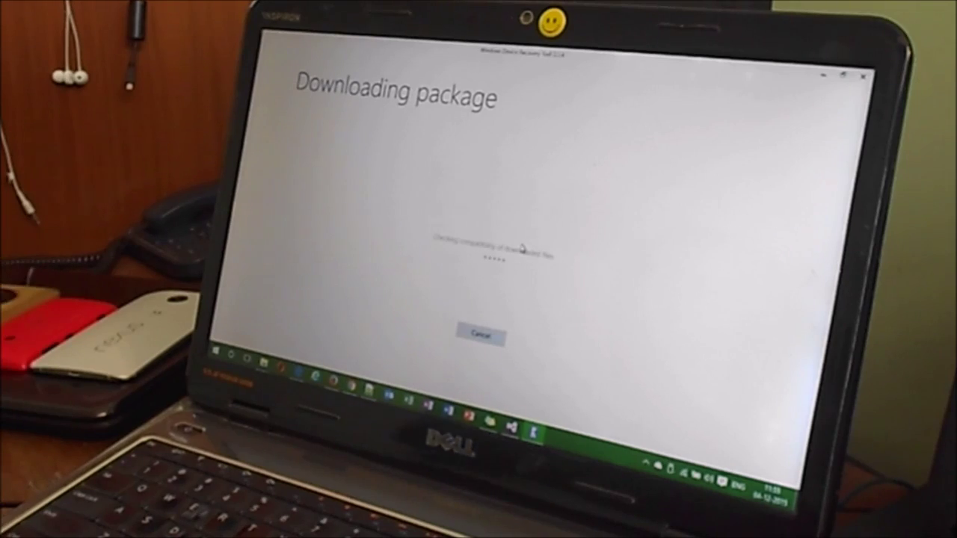